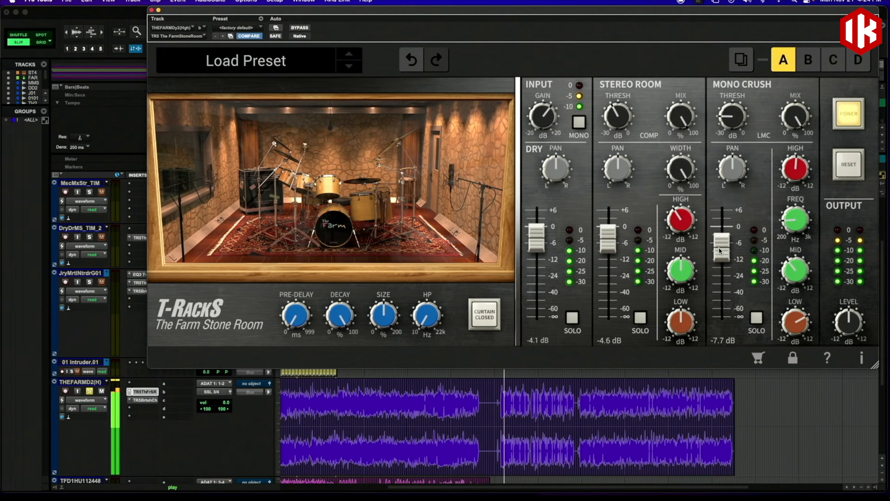
Pull the Mono Crush fader down to about −9 dB.
left_click_drag(681, 222, 678, 213)
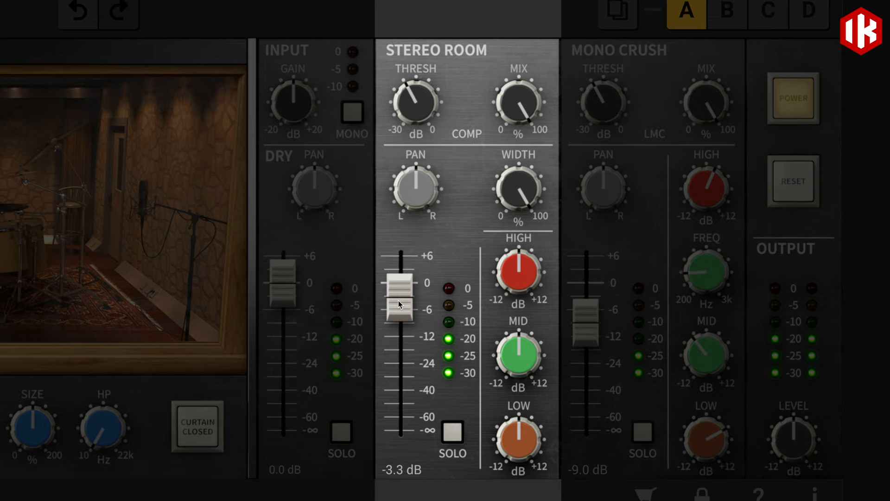
Drop the Stereo Room fader to −6.0 dB.
left_click_drag(517, 187, 522, 204)
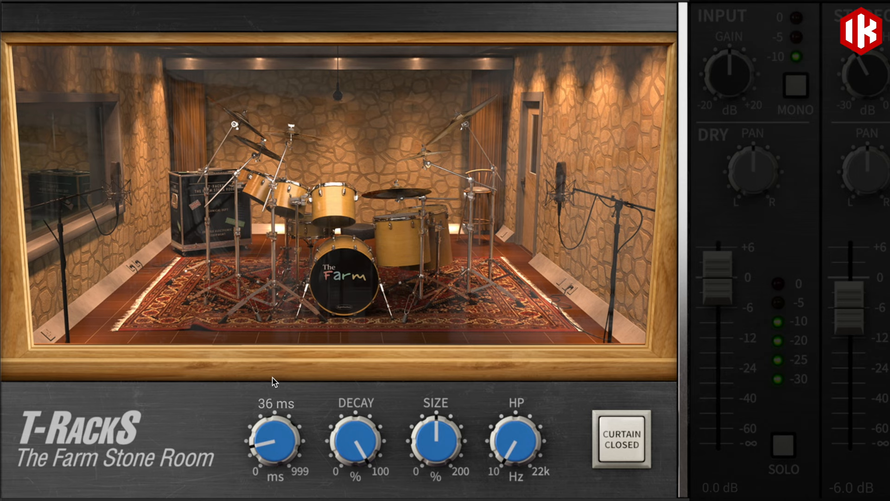
Close the room curtains and raise the reverb decay to 100%.
left_click(619, 442)
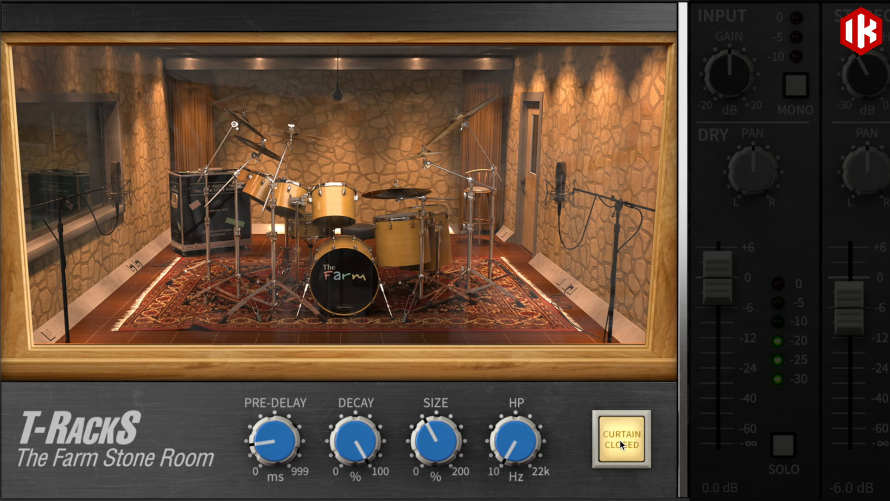
left_click_drag(354, 443, 364, 432)
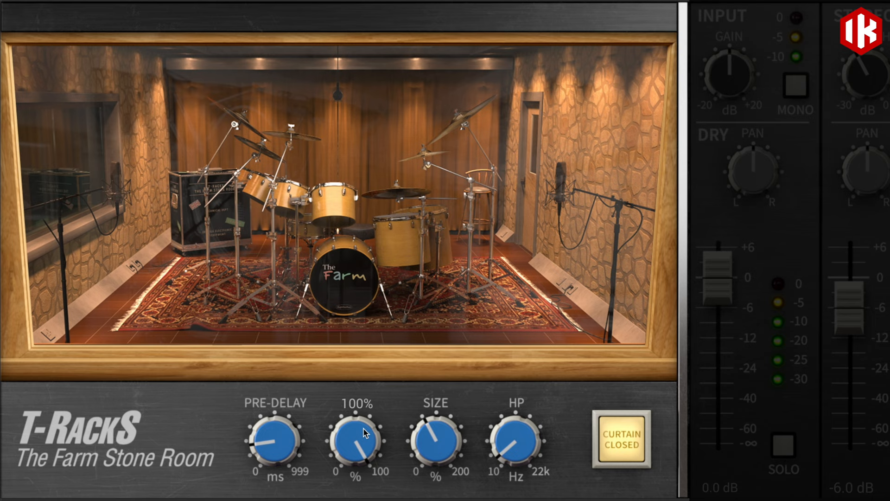
left_click_drag(354, 440, 362, 482)
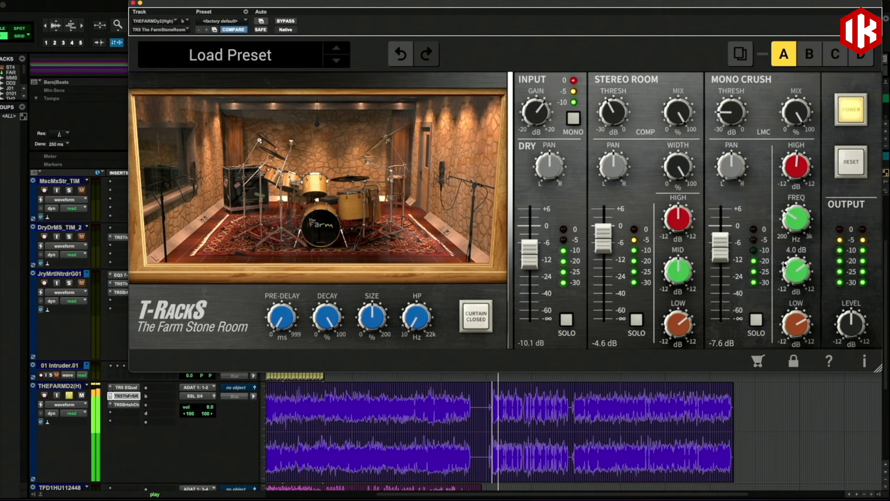
Switch the drum room back to Curtain Closed.
left_click(475, 316)
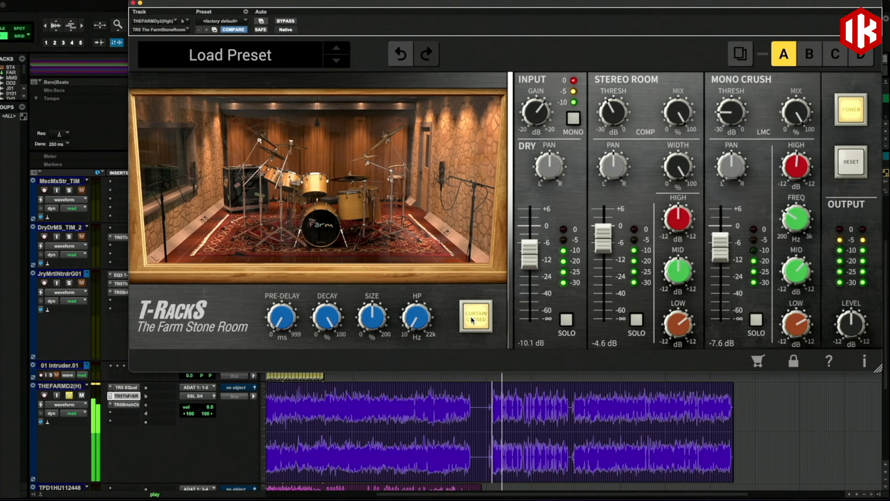